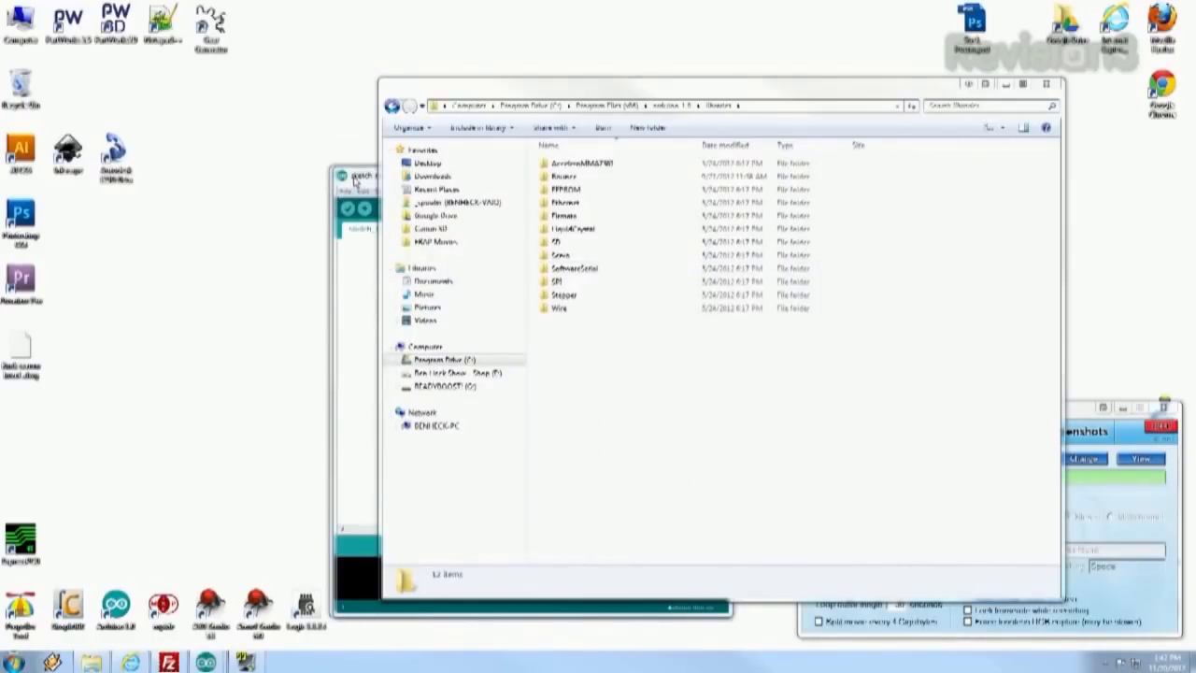
- Review the Sketch menu's compile and Import Library commands, then return to the arduino-1.0 folder
left_click(359, 176)
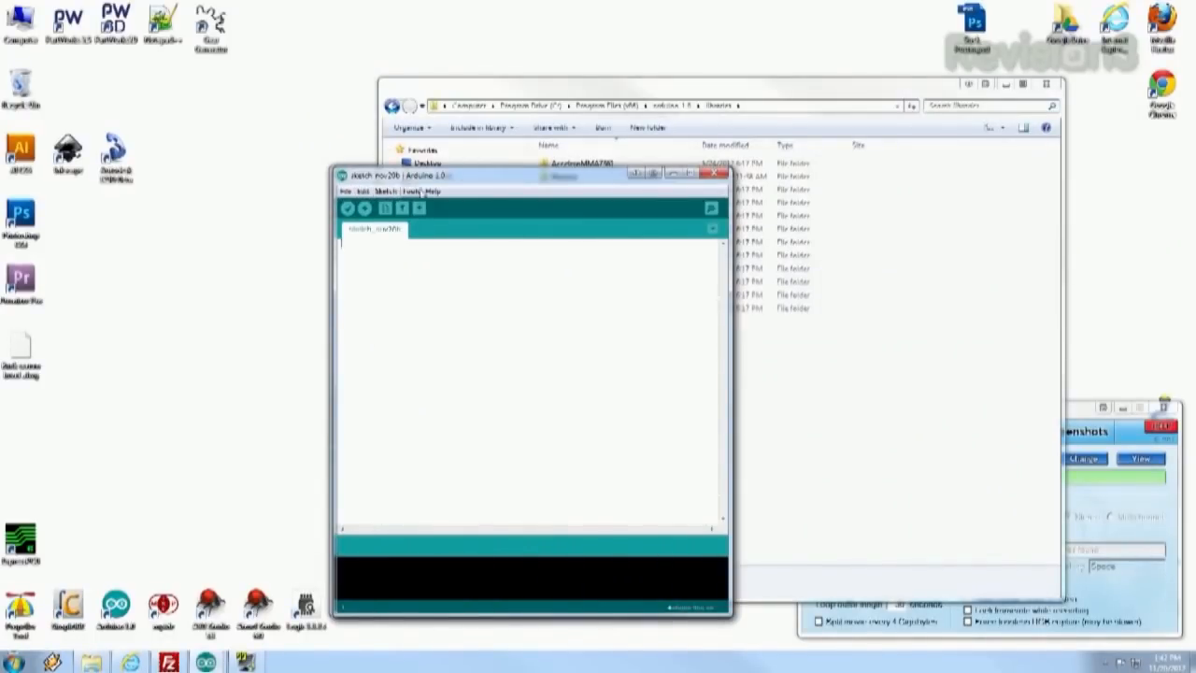
left_click(409, 191)
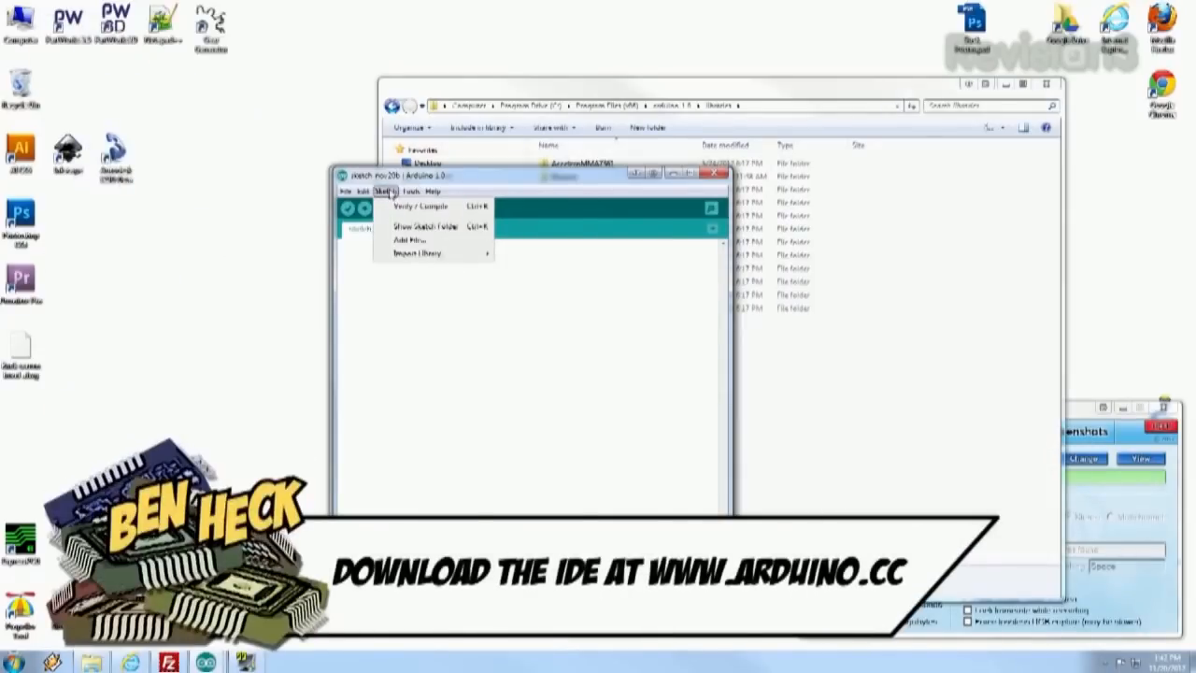
left_click(352, 191)
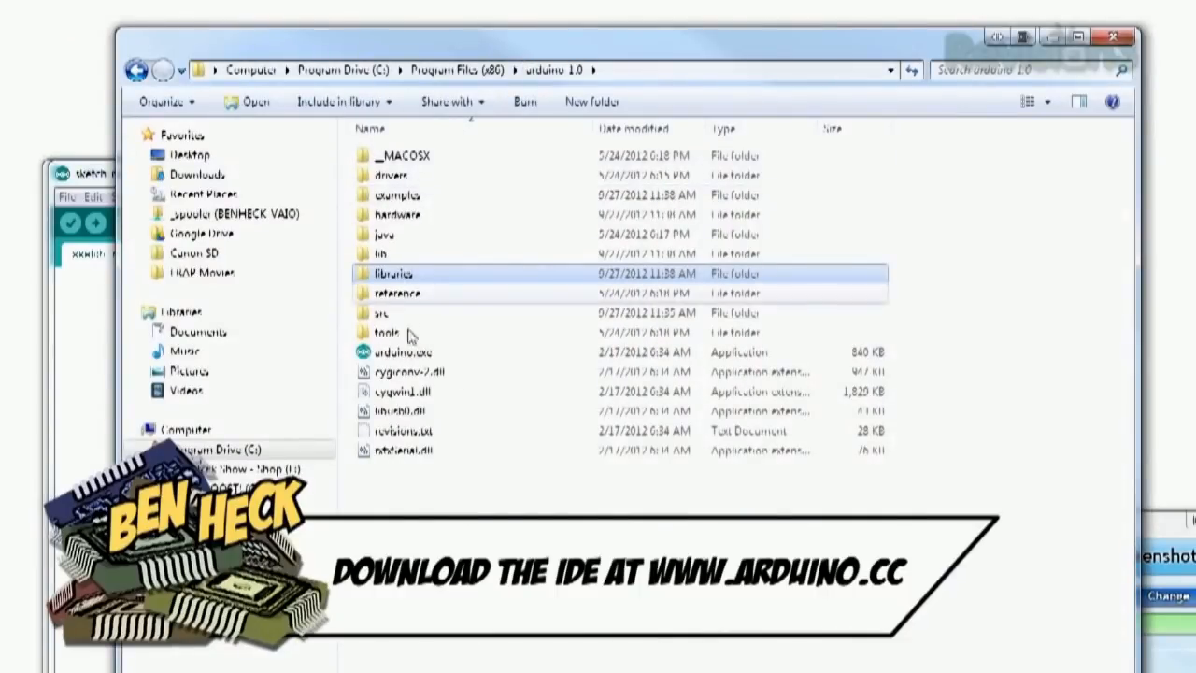
- Point out arduino.exe, then enter the libraries folder listing EEPROM, Ethernet, Servo, Wire and others
left_click(404, 351)
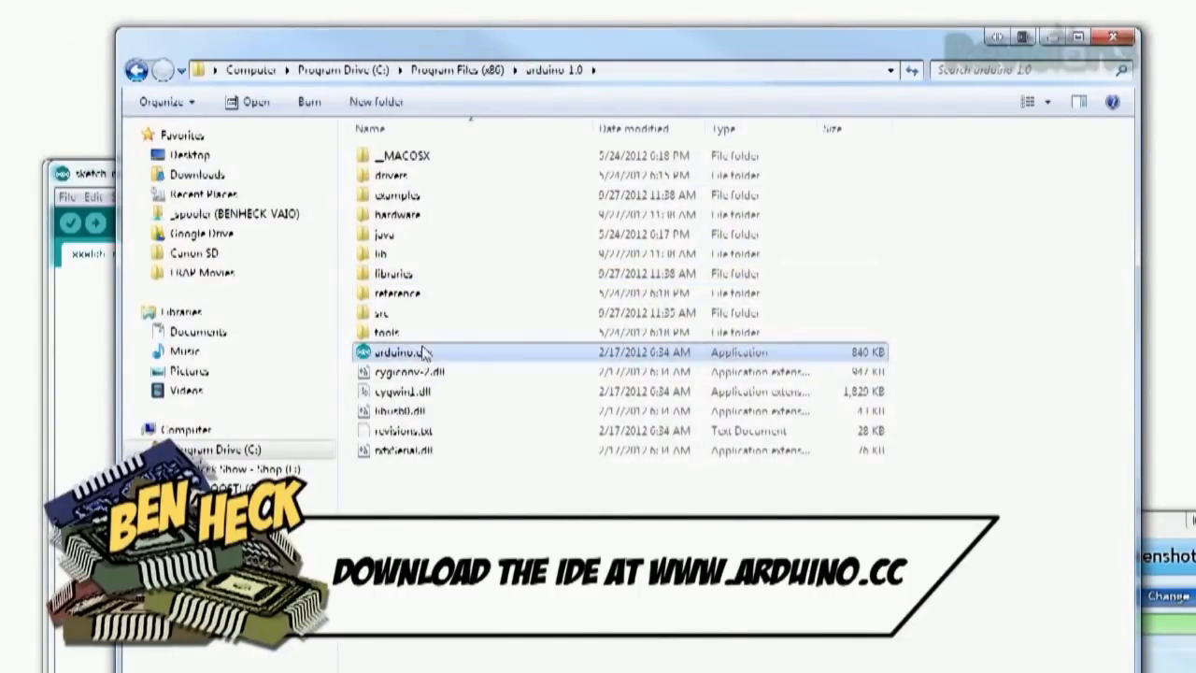
double_click(392, 273)
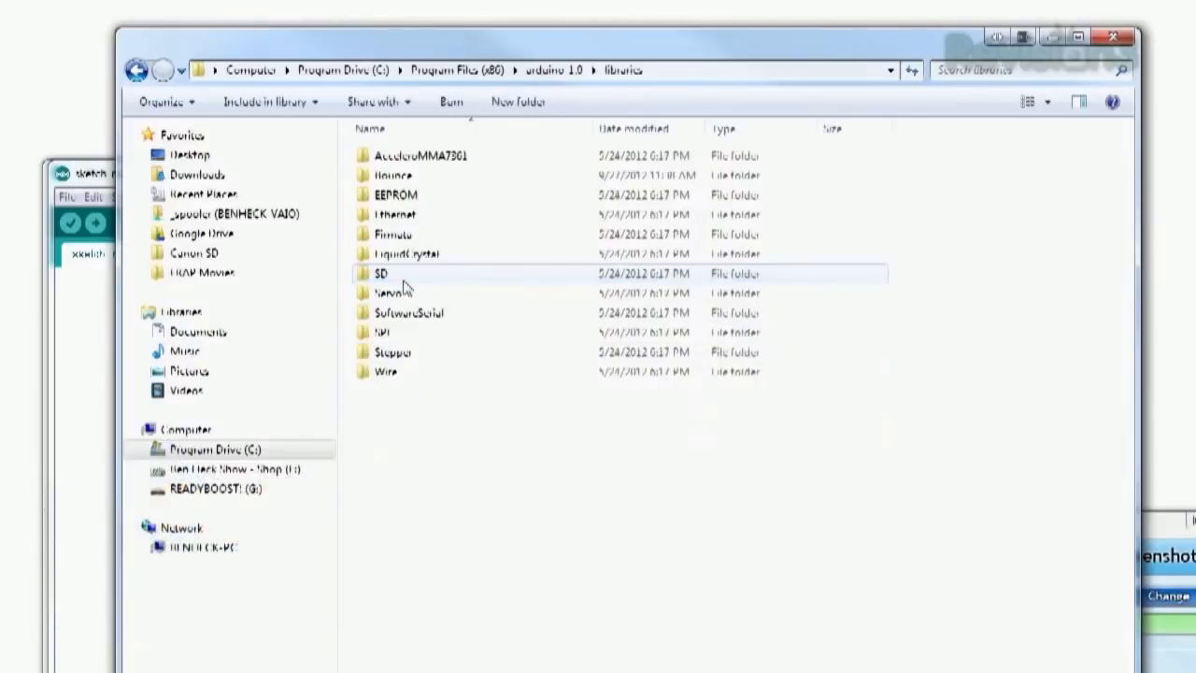